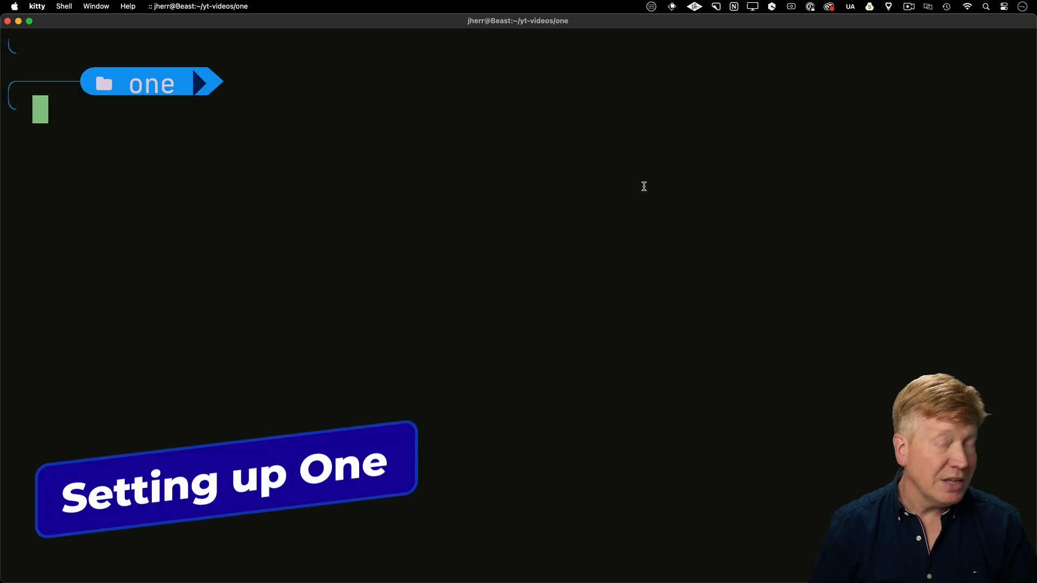
# Run npx one to scaffold the hello-world One app up to the template prompt.
pyautogui.write('npx one')
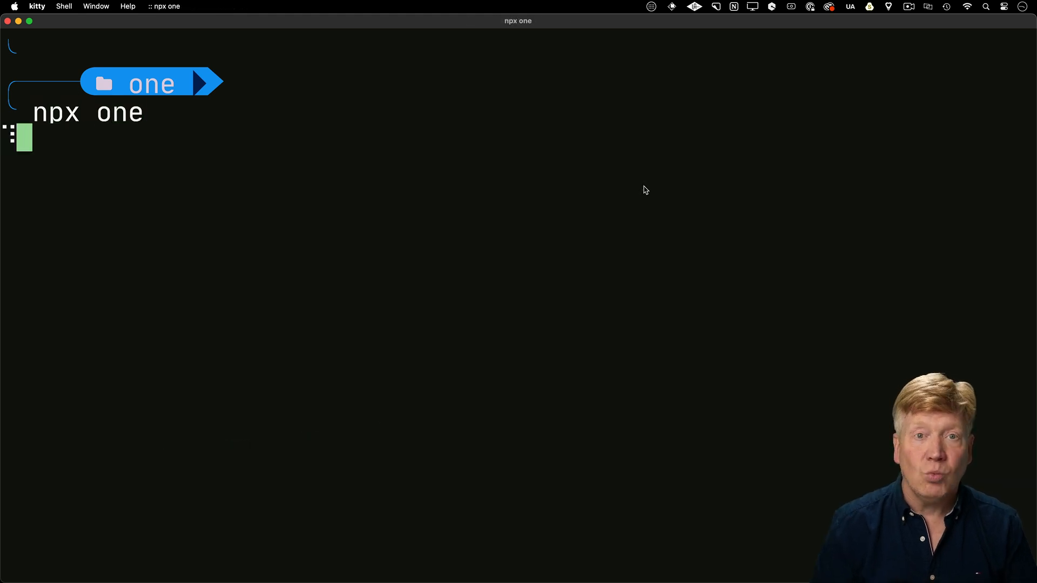
pyautogui.press('Return')
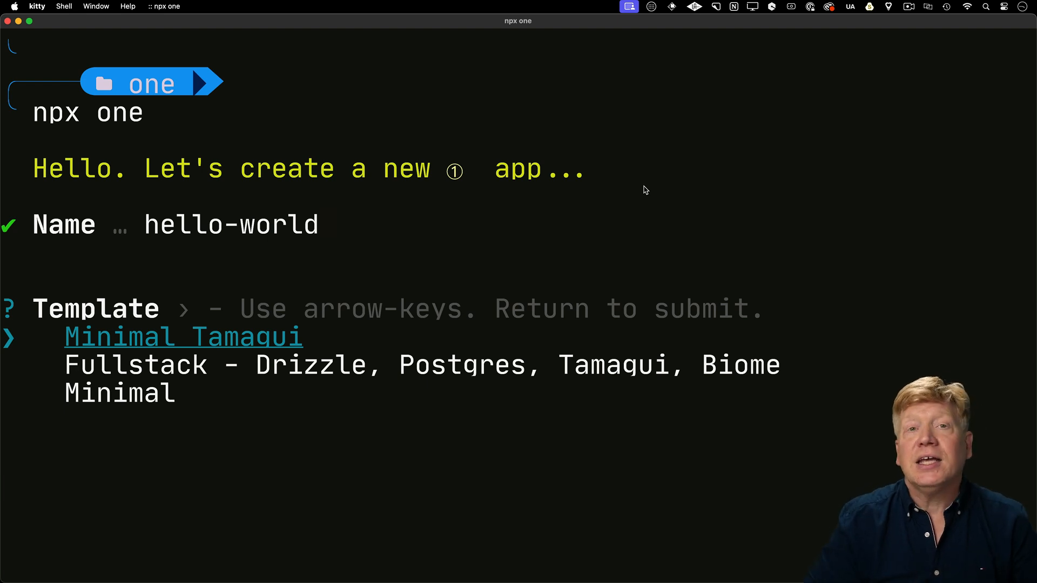
pyautogui.press('Down')
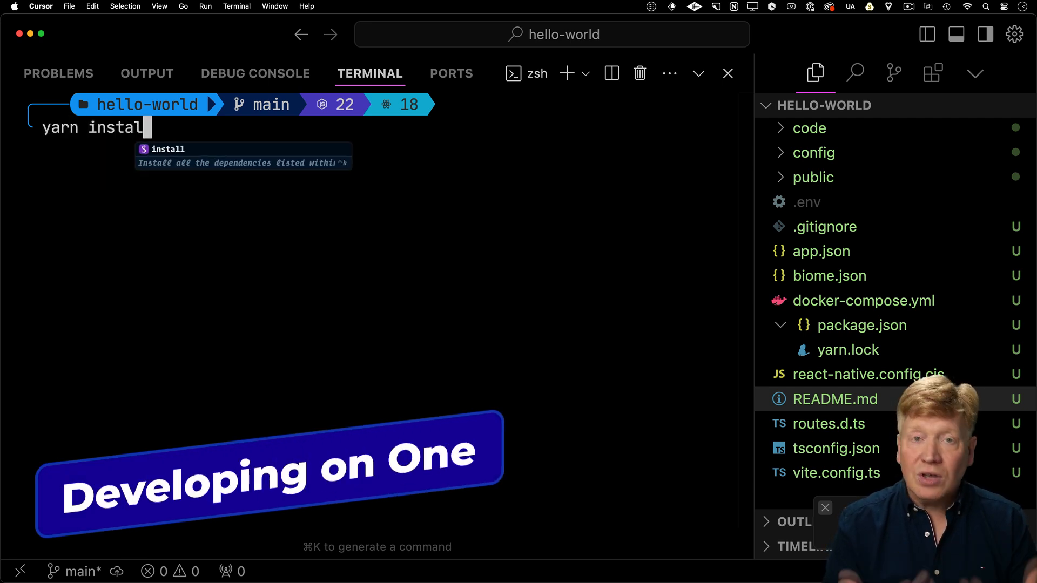
# Install hello-world's dependencies with yarn install, then start yarn dev.
pyautogui.press('Enter')
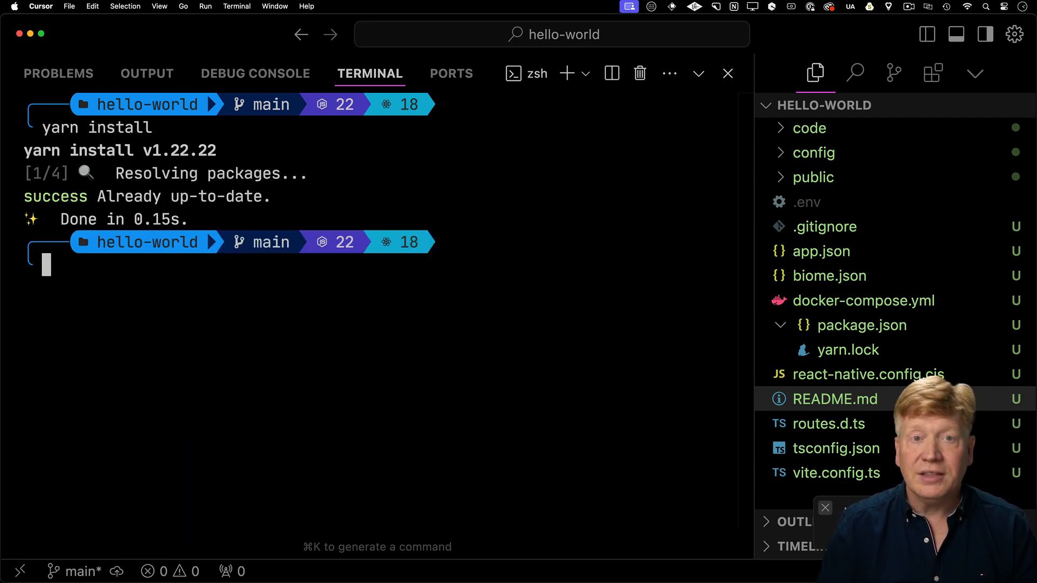
pyautogui.write('yarn dev')
pyautogui.write('qr')
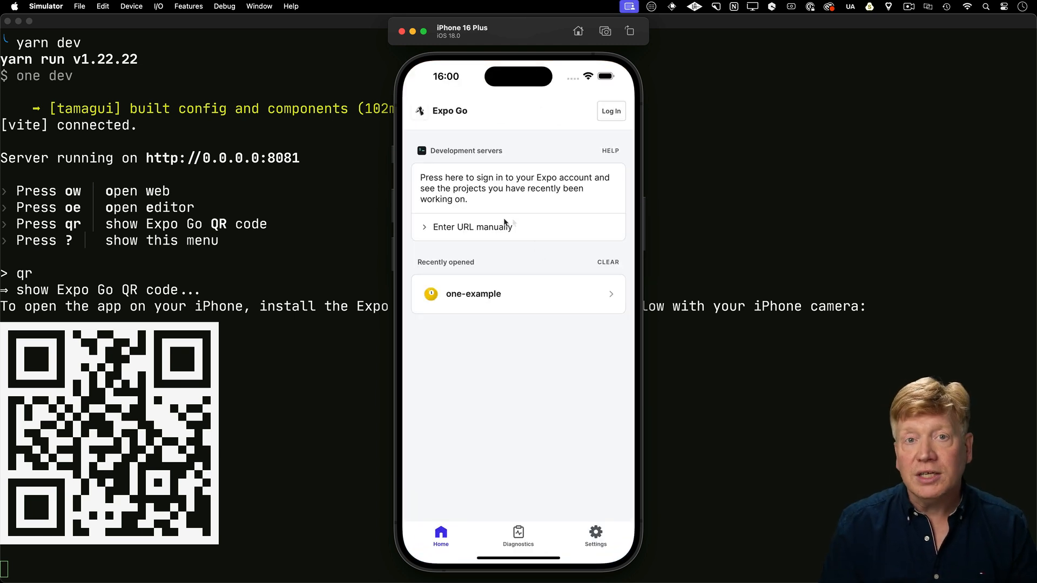
# Enter the server address exp://127.0.0.1:8081 manually in Expo Go.
pyautogui.click(473, 227)
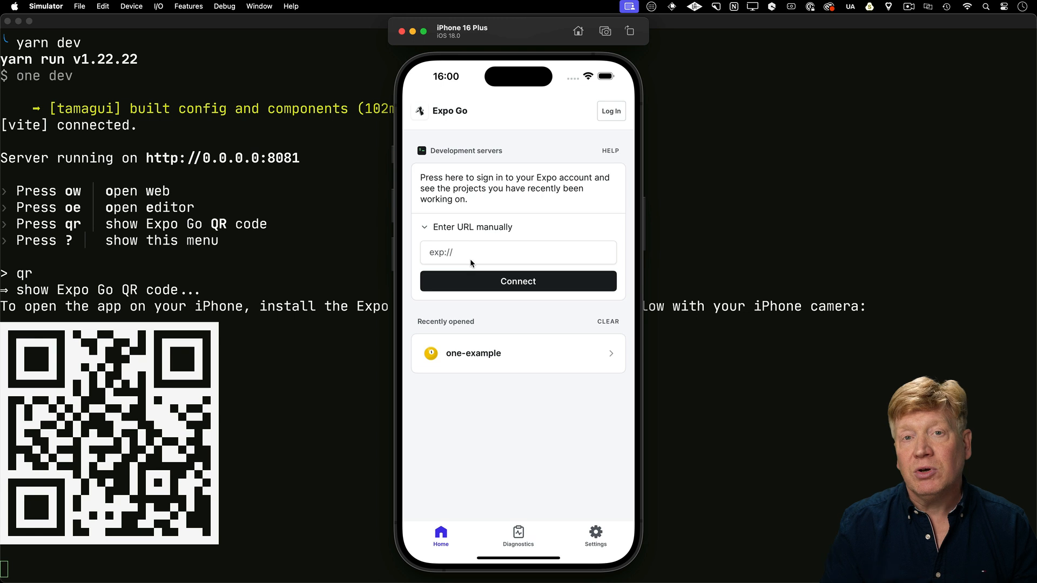
pyautogui.click(518, 252)
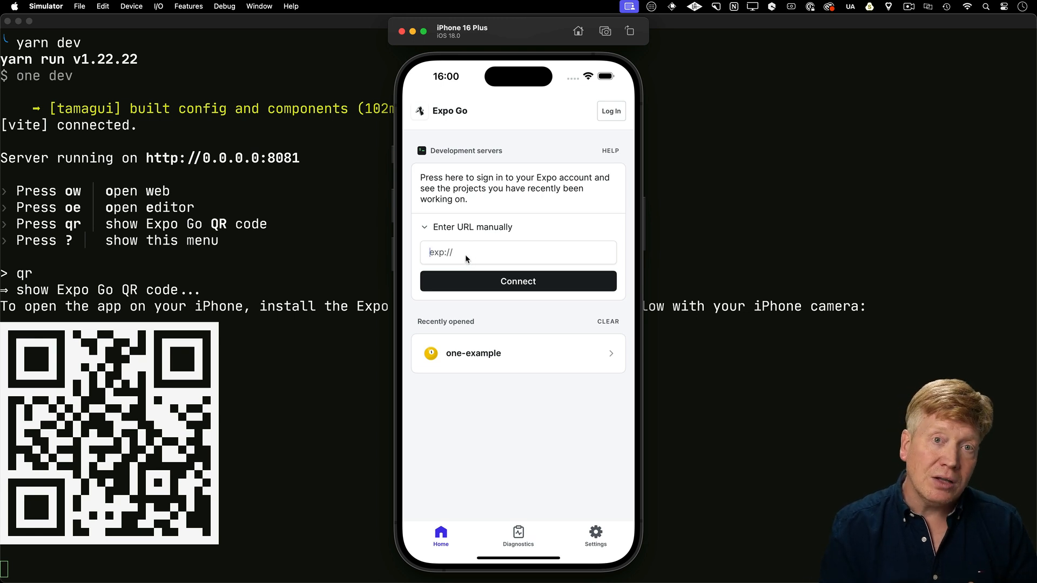
pyautogui.write('exp://127.0.0.1:8081')
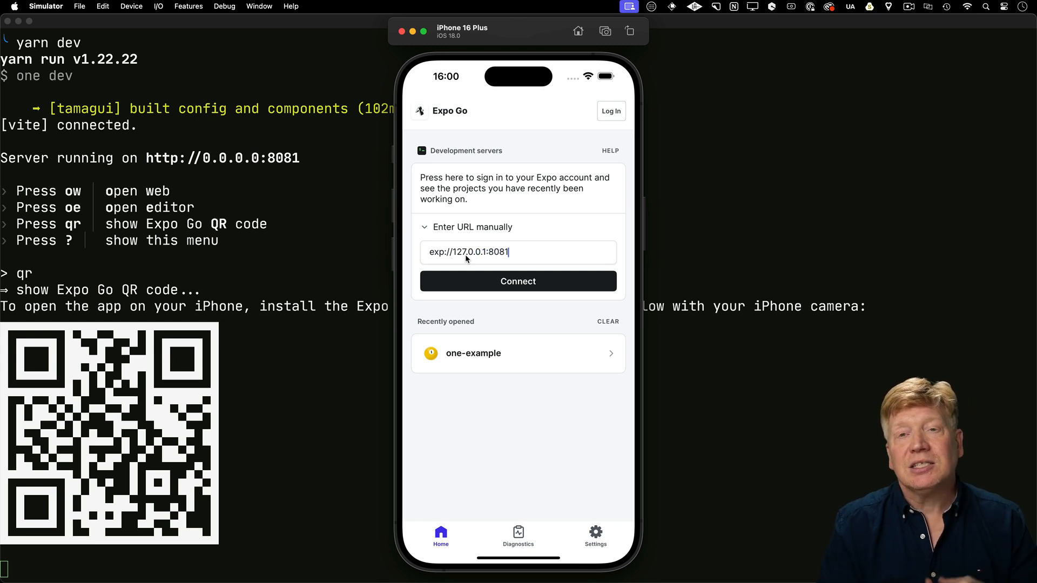
pyautogui.moveTo(483, 276)
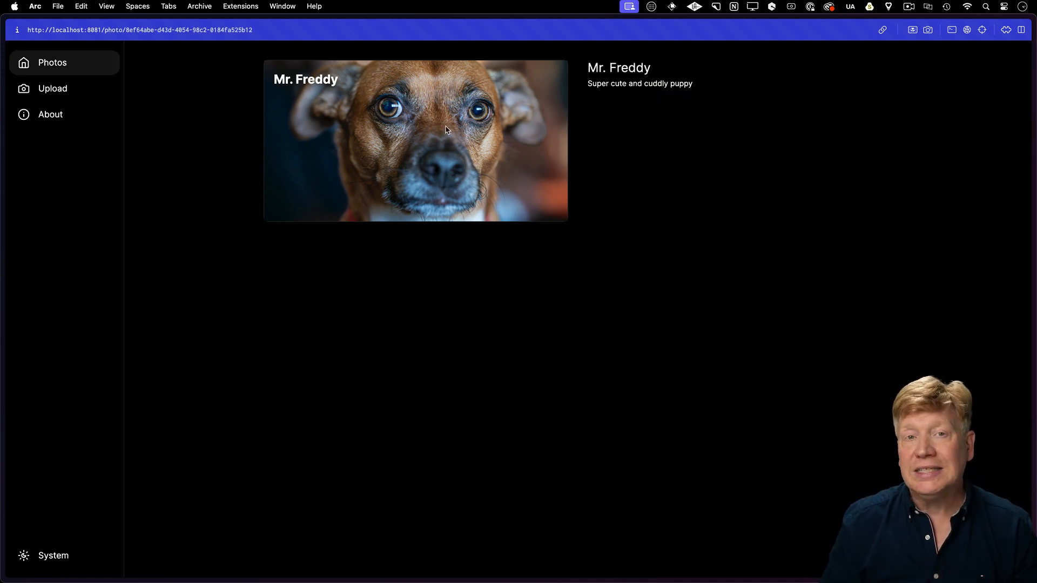
pyautogui.moveTo(81, 93)
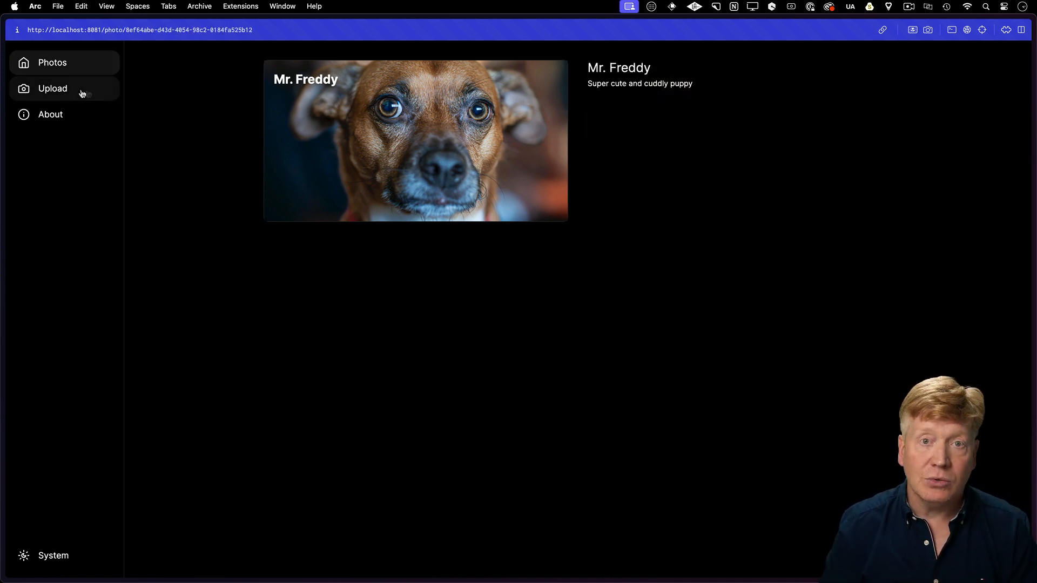
# Open the Upload page, cancel its file chooser, then visit the About page.
pyautogui.click(53, 89)
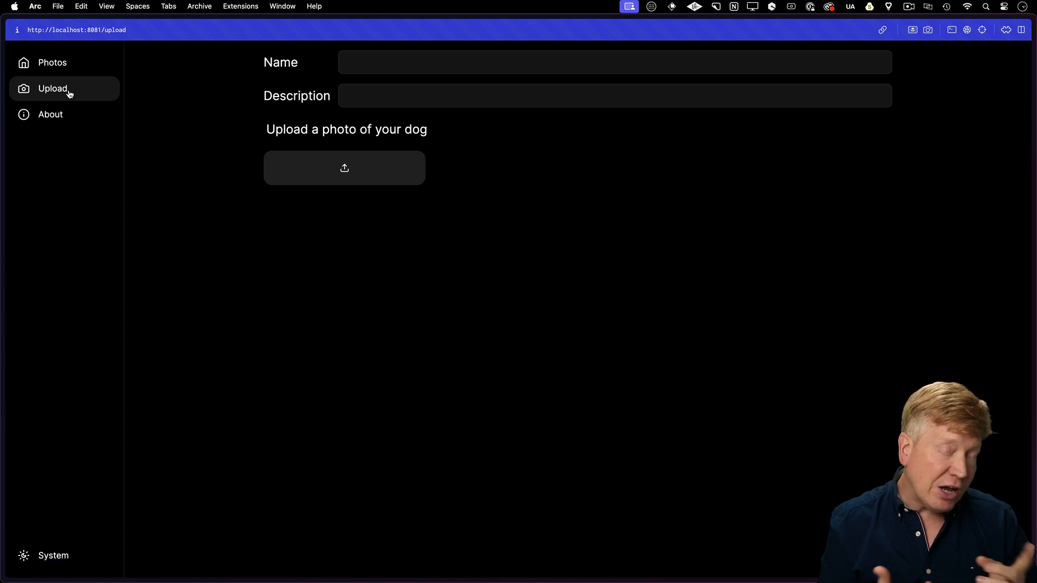
pyautogui.click(345, 168)
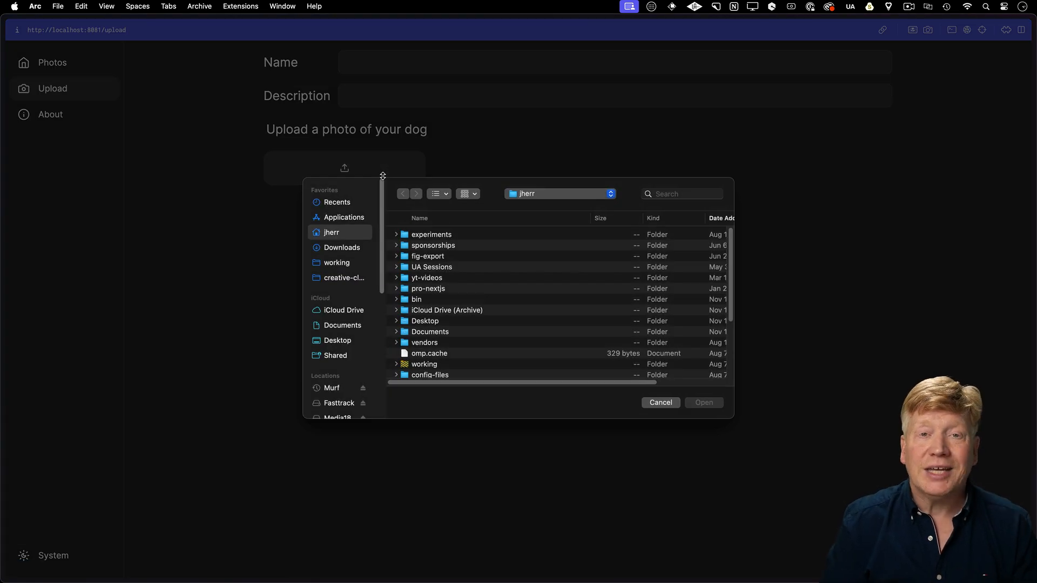
pyautogui.click(660, 403)
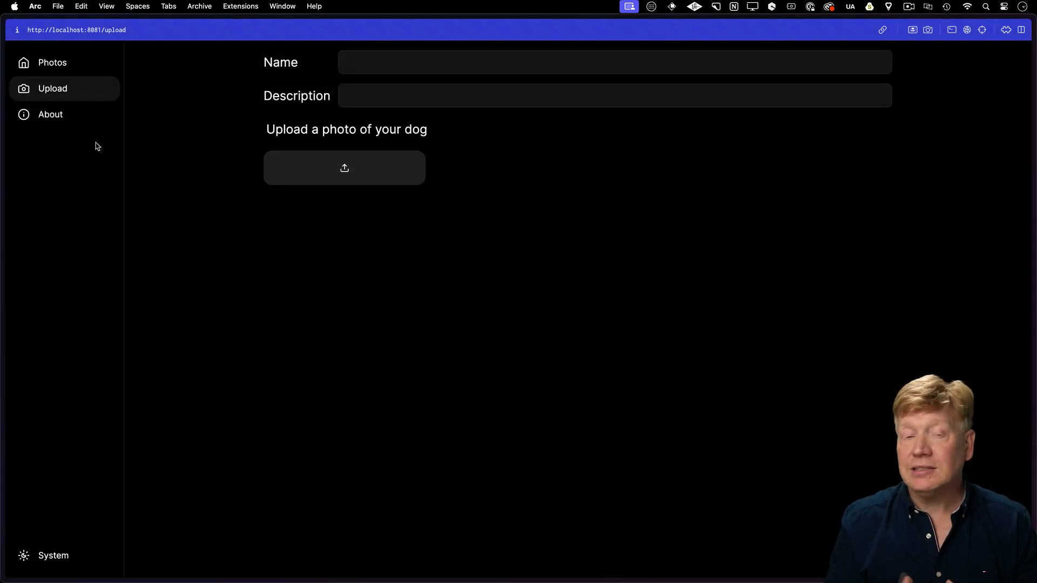
pyautogui.click(50, 114)
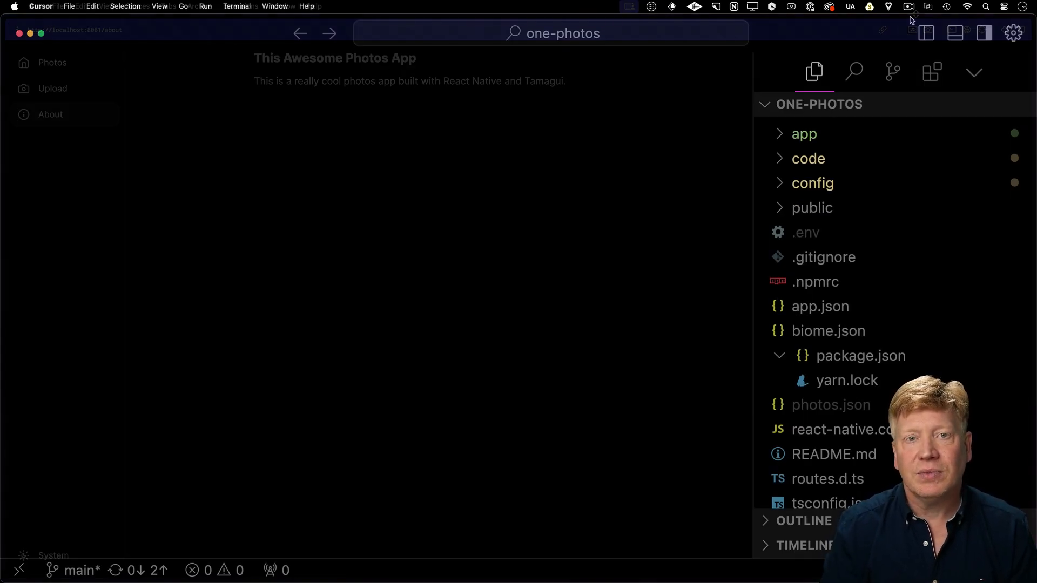
# Expand and collapse the code folder, then inspect public/uploads and collapse public.
pyautogui.click(804, 134)
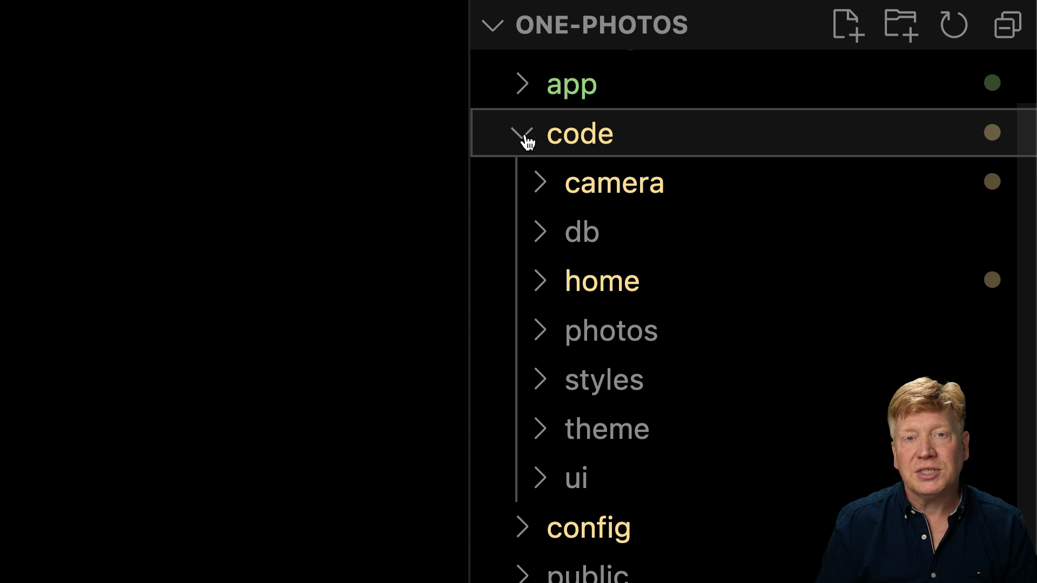
pyautogui.click(524, 135)
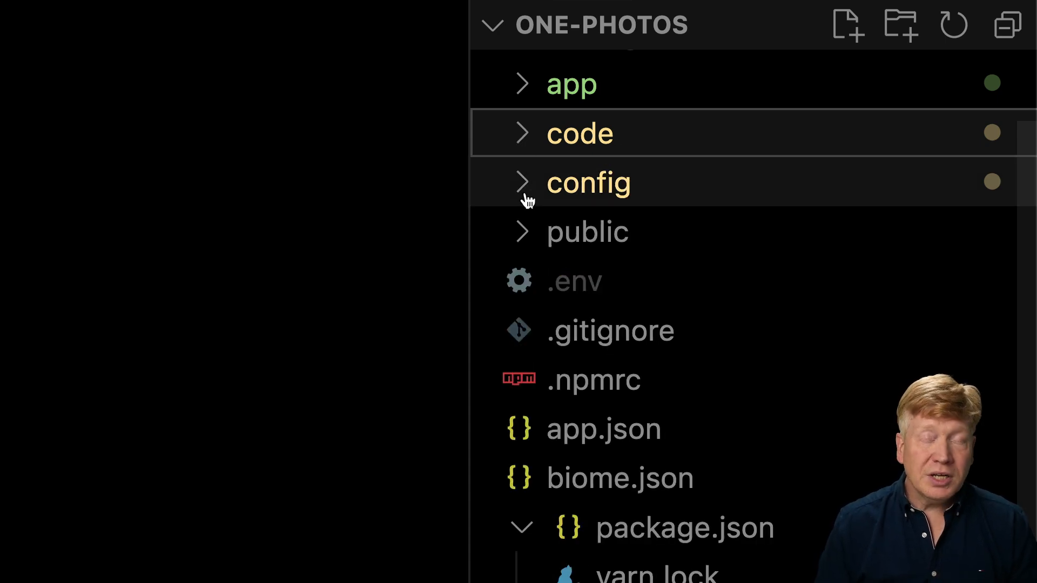
pyautogui.click(589, 183)
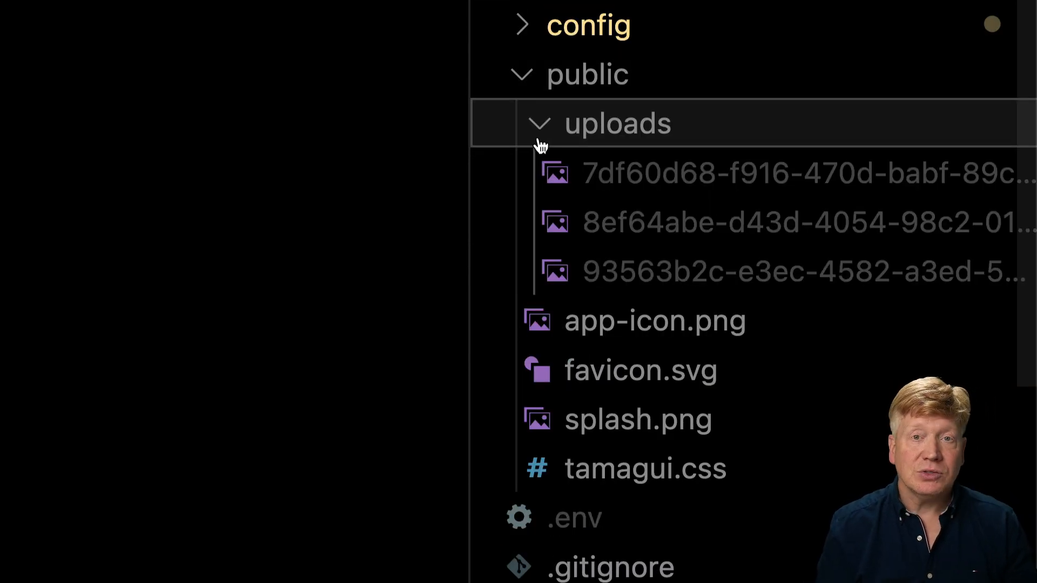
pyautogui.moveTo(524, 87)
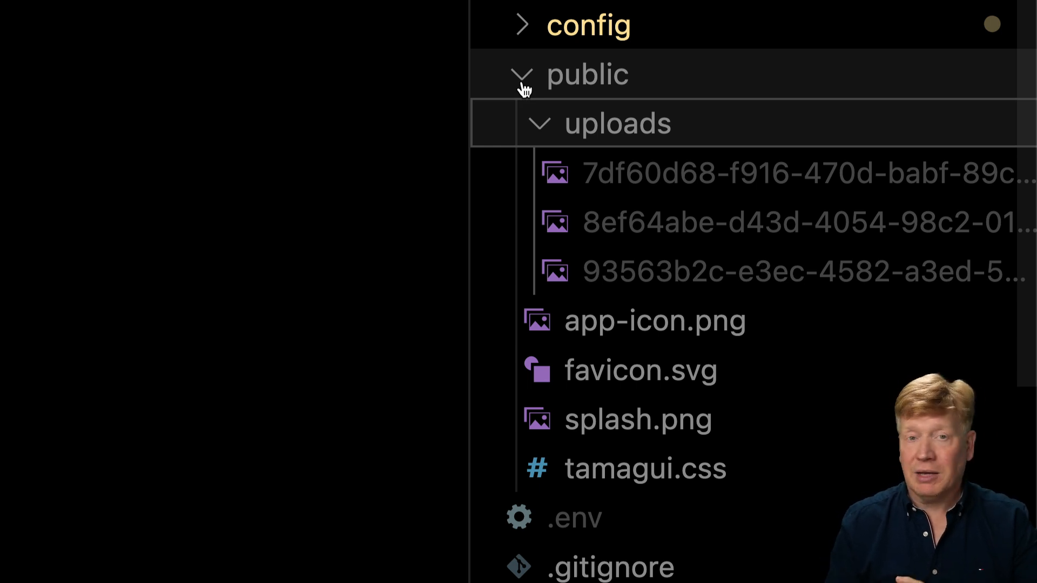
pyautogui.click(523, 75)
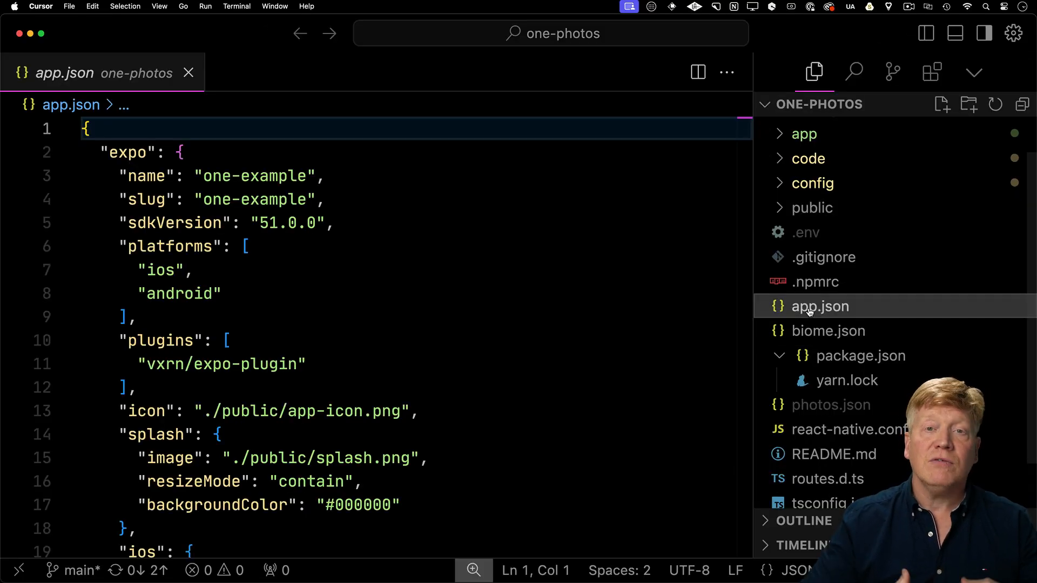
# Open app.json, then biome.json, in the editor.
pyautogui.click(828, 331)
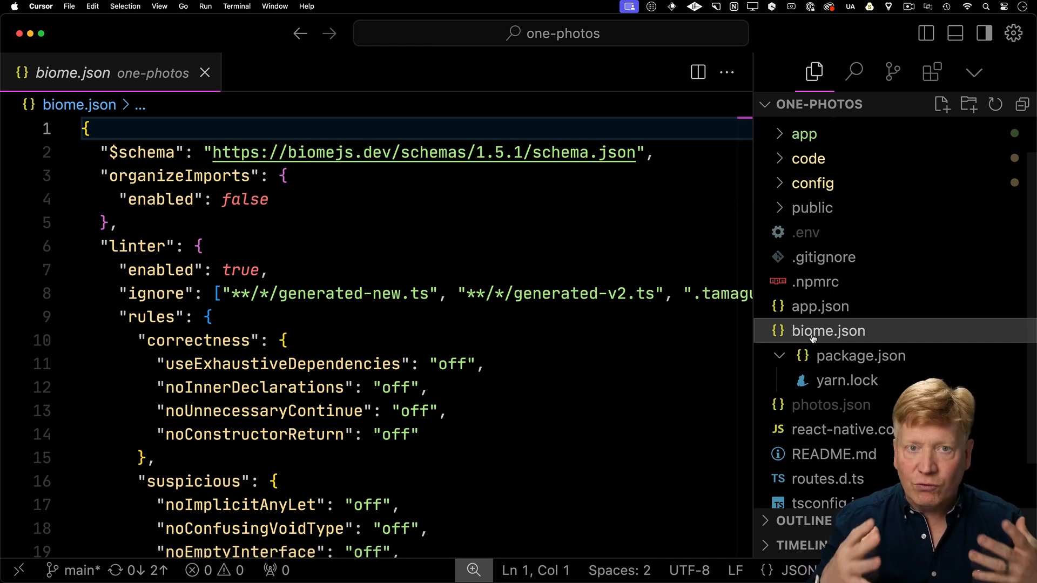
pyautogui.click(835, 429)
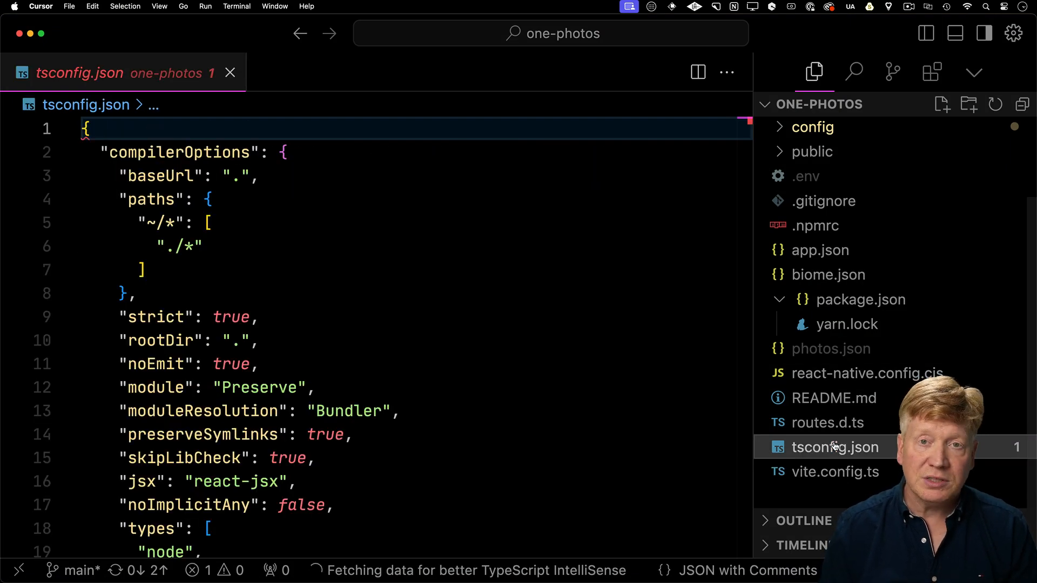
pyautogui.moveTo(850, 477)
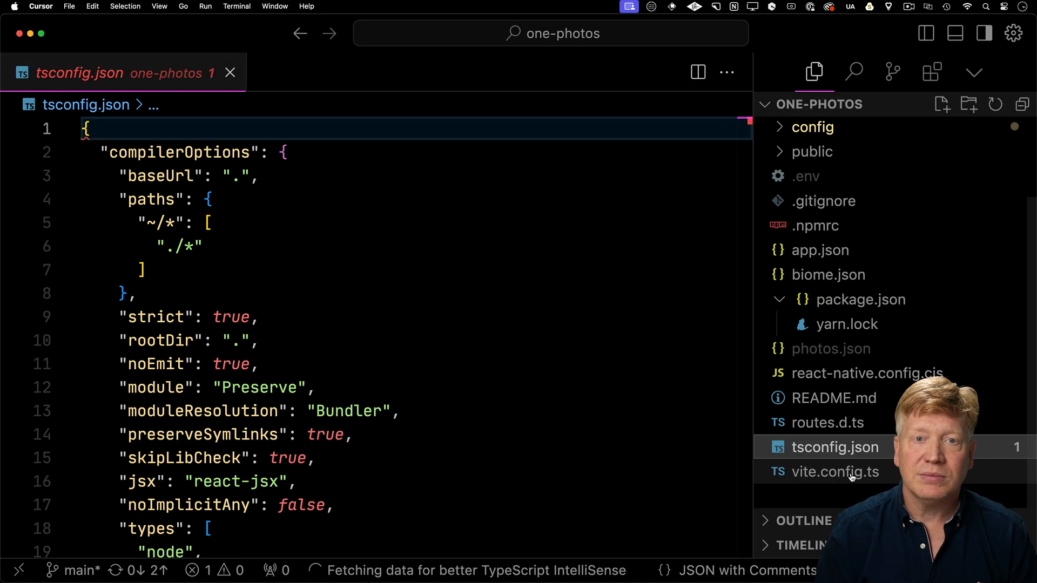
# Open vite.config.ts from the Explorer file list.
pyautogui.click(836, 472)
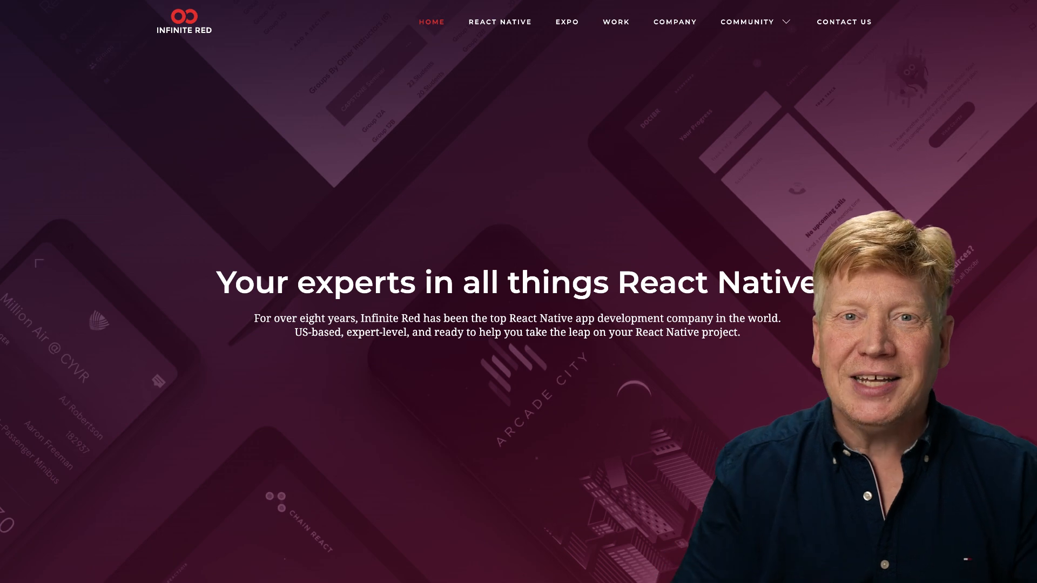
# Go to Infinite Red's COMPANY page and scroll down through the team description.
pyautogui.click(675, 21)
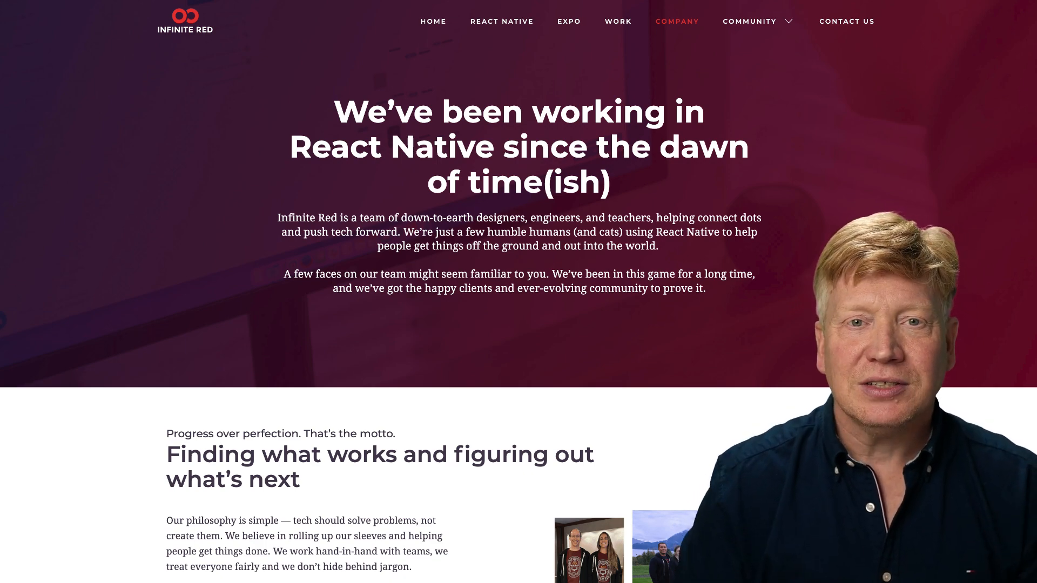
pyautogui.scroll(-3)
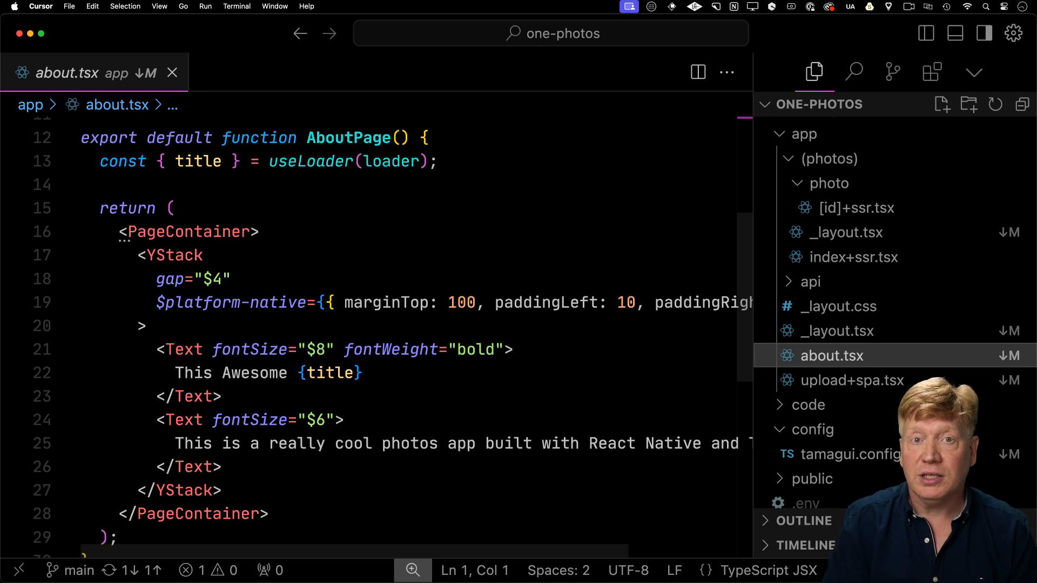
# Expand the api folder, open upload+api.tsx, and scroll through its POST handler.
pyautogui.click(854, 257)
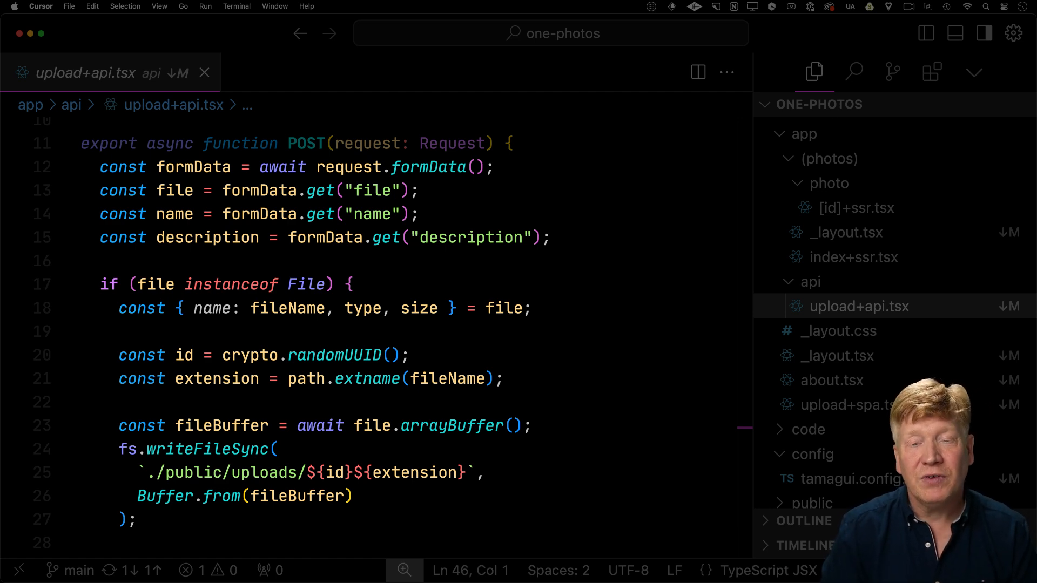
pyautogui.scroll(-3)
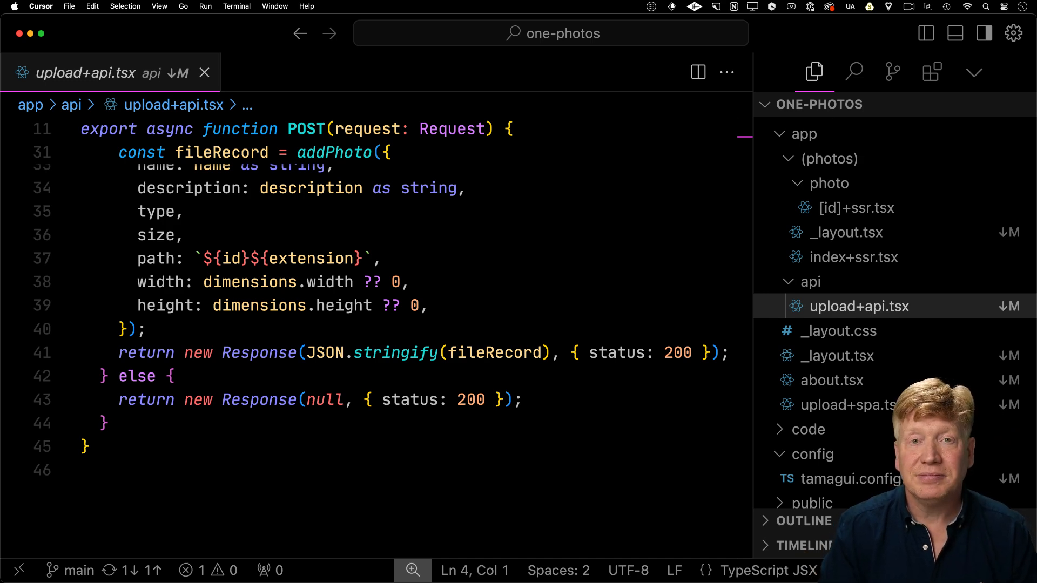
# Open about.tsx from the Explorer sidebar.
pyautogui.click(833, 380)
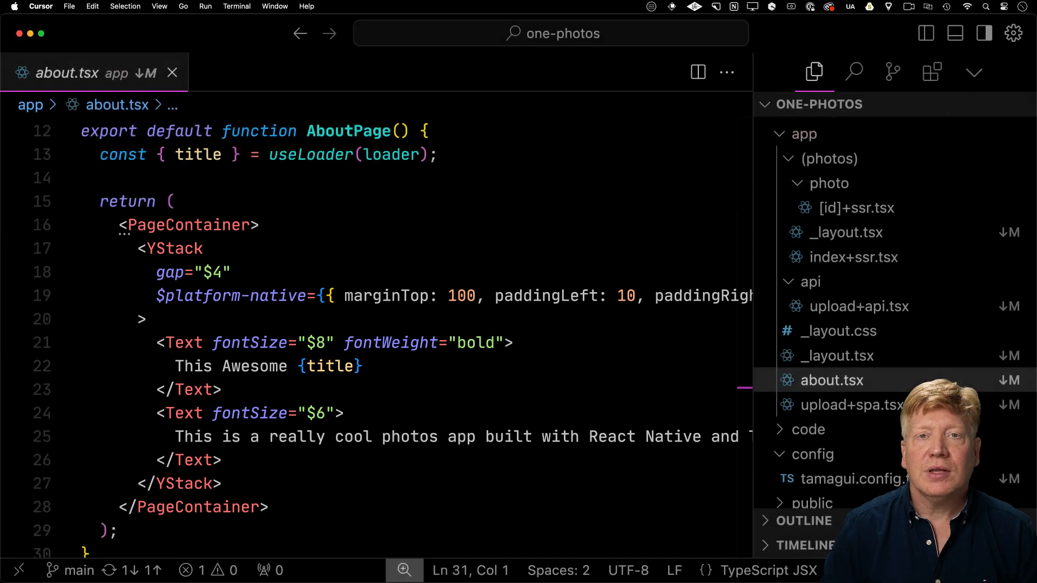
# Open app/(photos)/_layout.tsx to view PhotosLayout with its Stack and theme toggle.
pyautogui.click(837, 355)
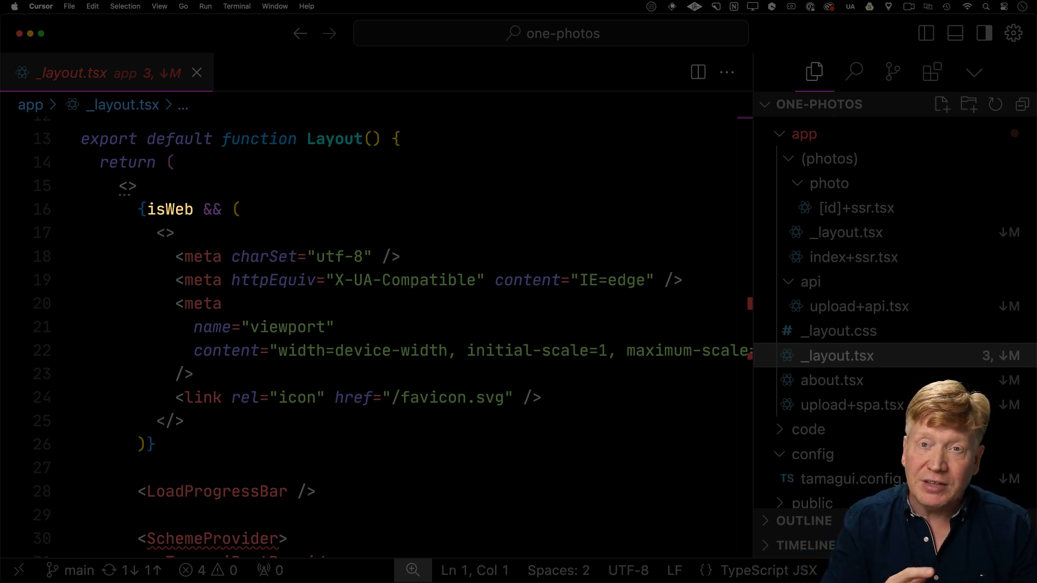
pyautogui.scroll(-3)
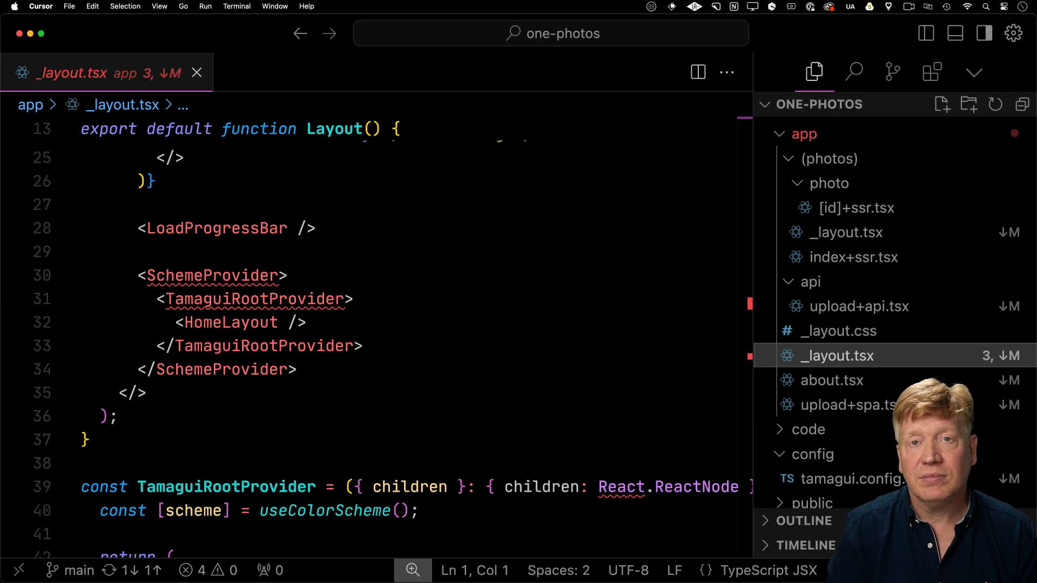
pyautogui.click(845, 232)
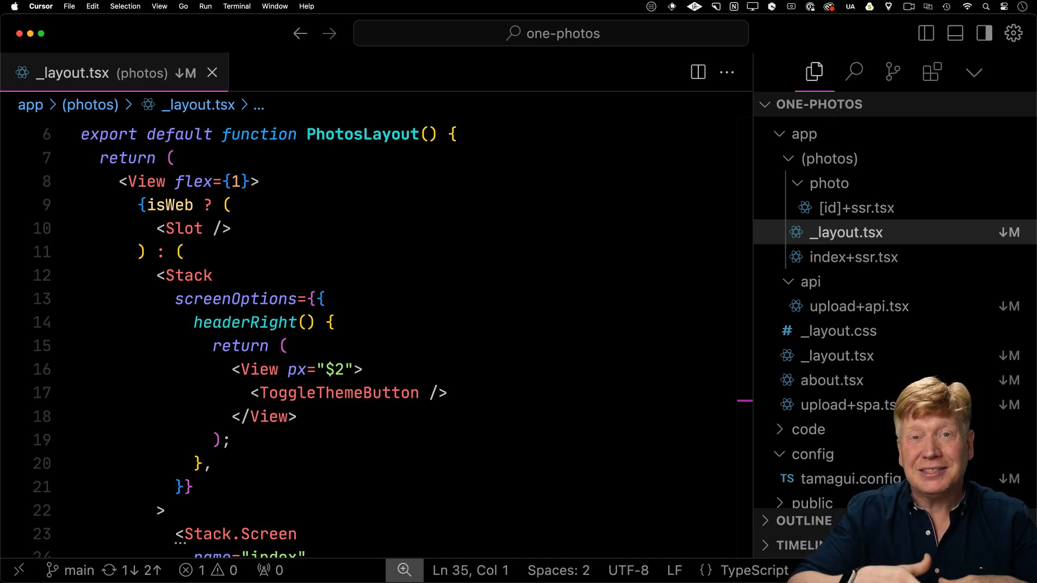
# Open about.tsx to see its loader returning the 'Photos App' title.
pyautogui.click(832, 380)
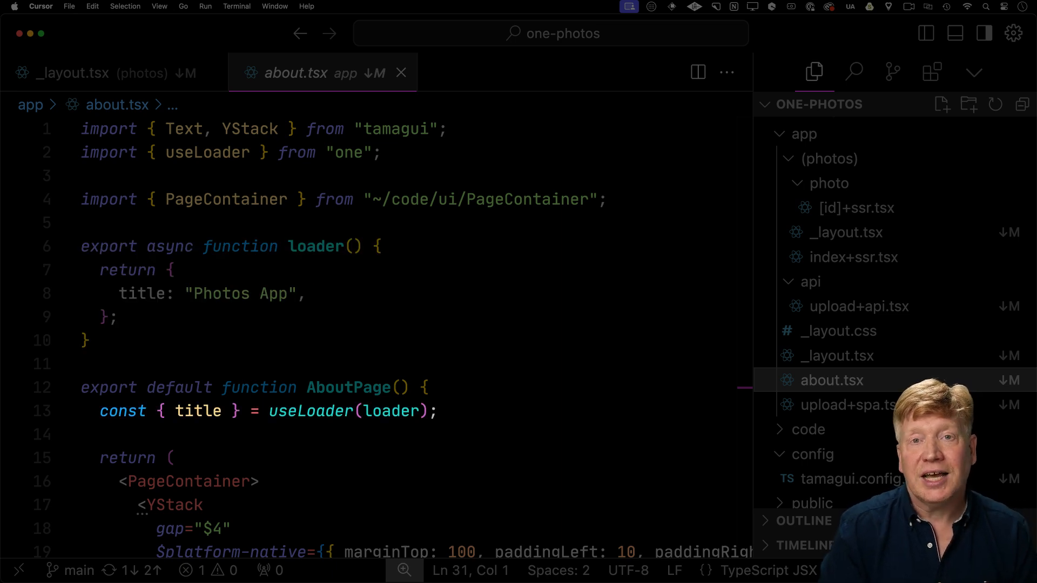
# Open index+ssr.tsx in the photos group to view its photo-fetching loader.
pyautogui.click(853, 258)
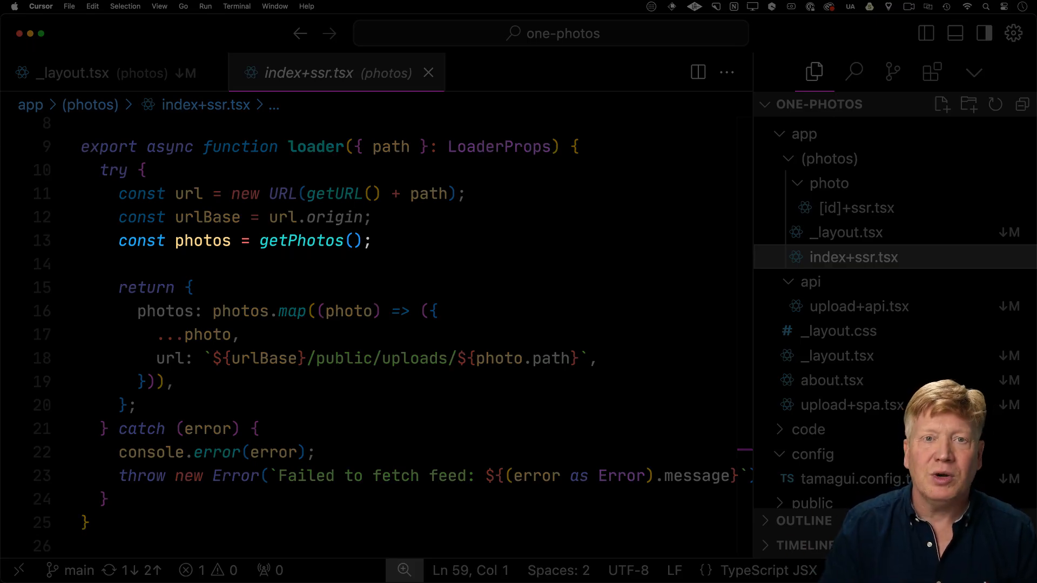
# Scroll to PhotosPage in index+ssr.tsx, then show the Tamagui UI install docs in Arc.
pyautogui.scroll(-3)
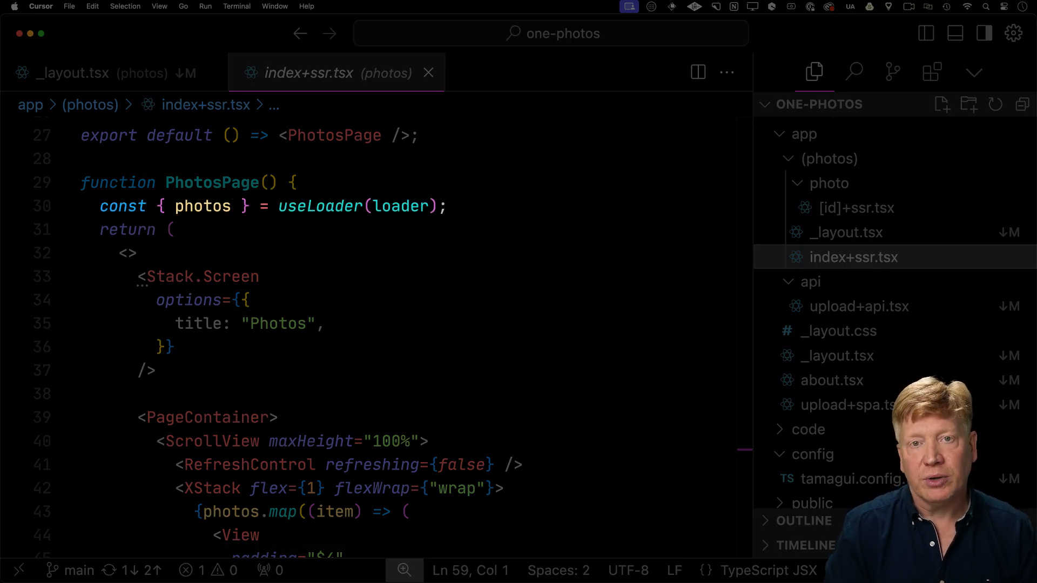
pyautogui.click(855, 208)
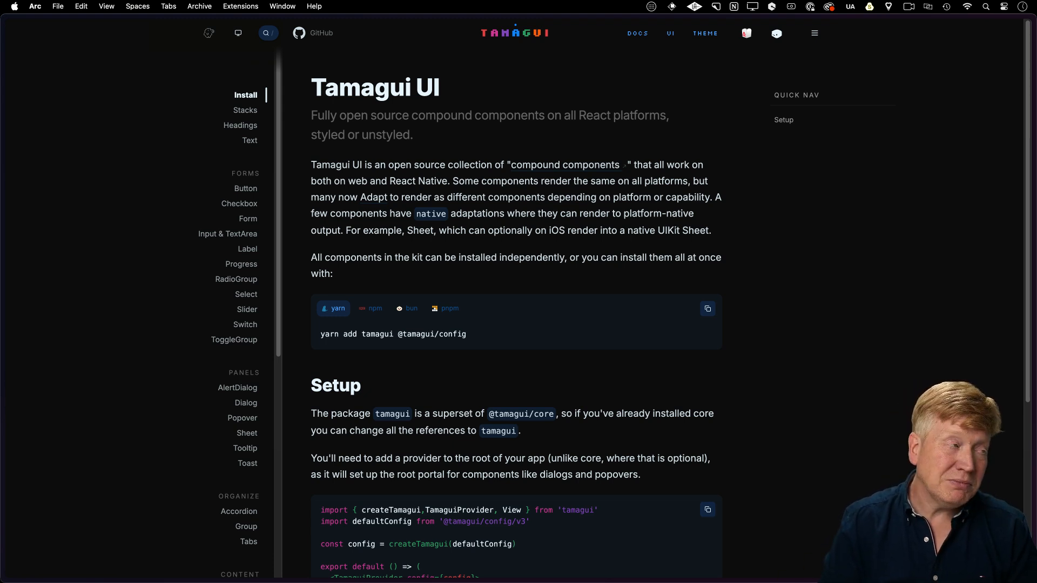
# Browse the Tamagui Stacks docs page, then return to the one-photos project in Cursor.
pyautogui.click(245, 189)
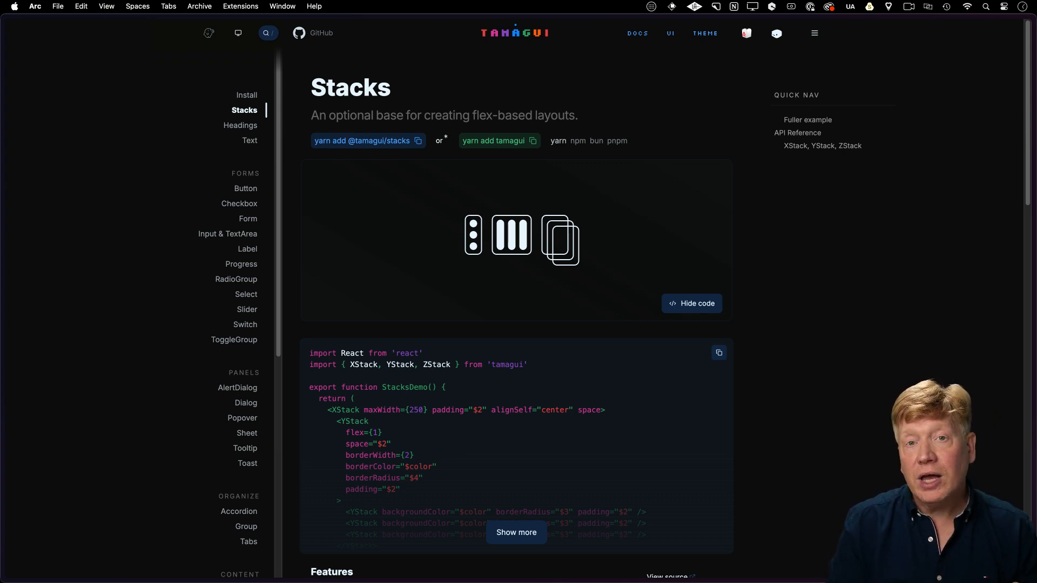
pyautogui.click(516, 532)
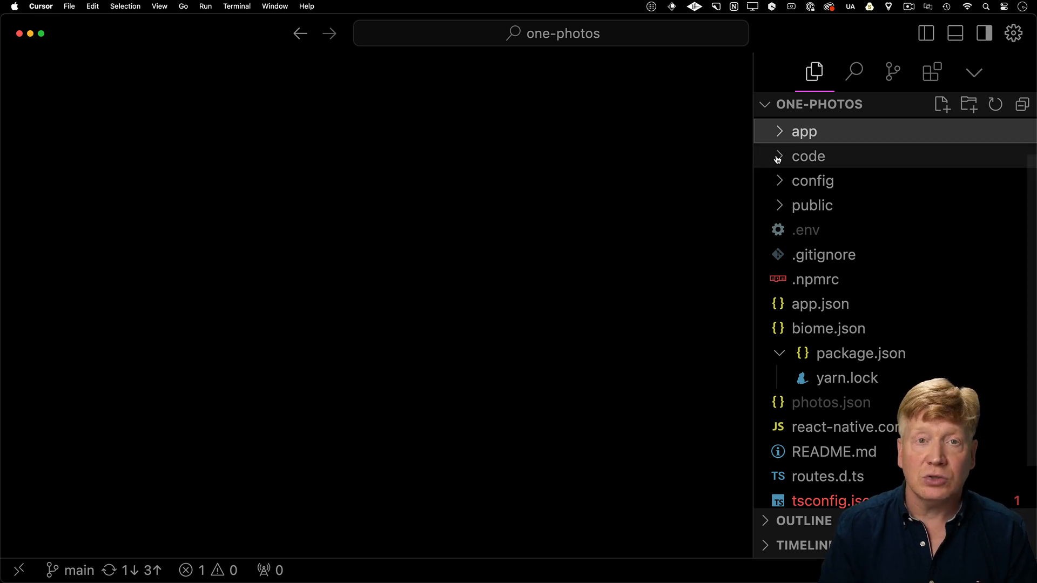
# Expand code/camera and open index.tsx with its document-picker CameraButton.
pyautogui.click(808, 156)
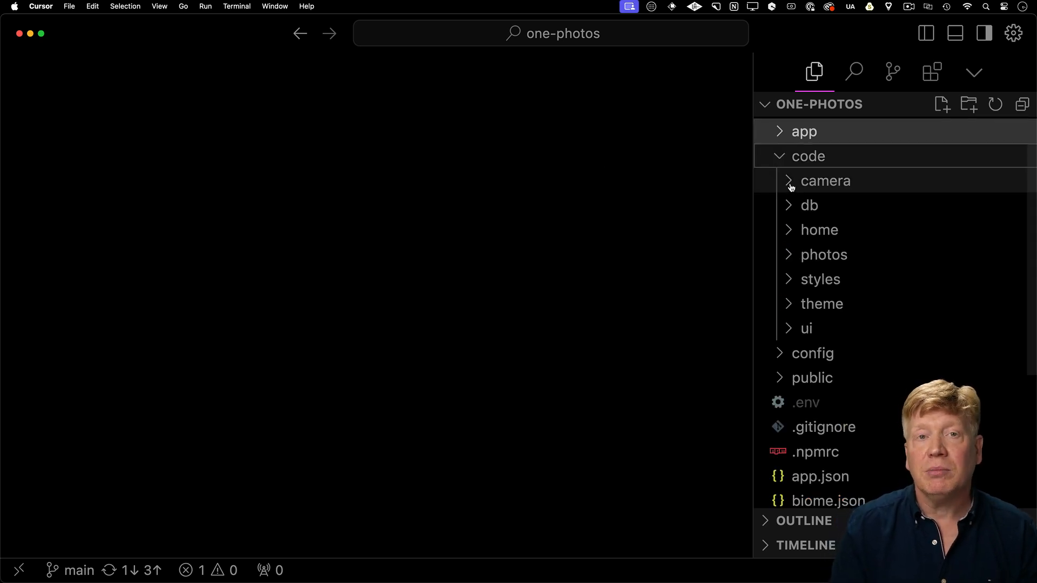
pyautogui.click(825, 181)
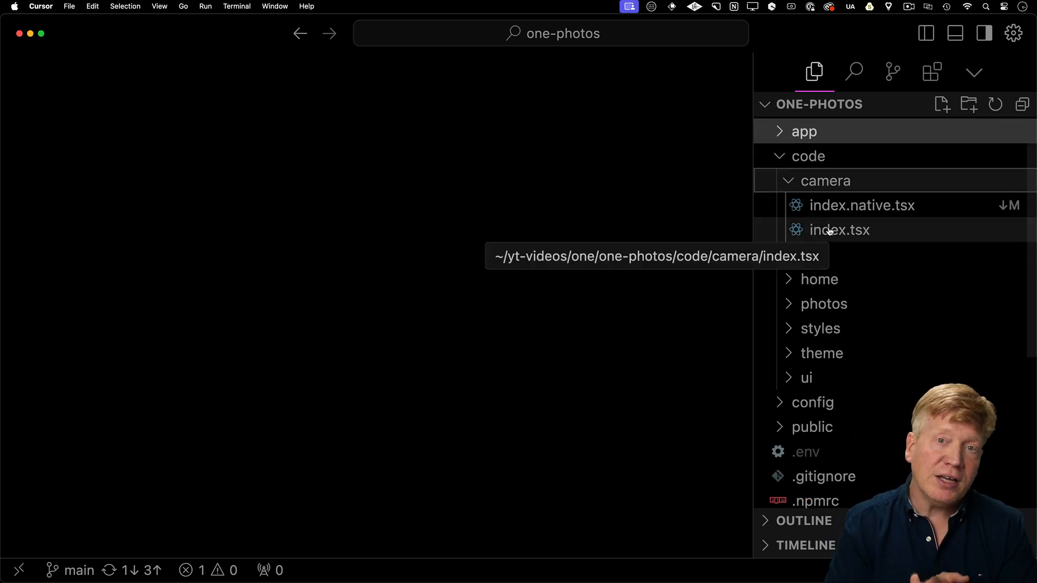
pyautogui.click(839, 230)
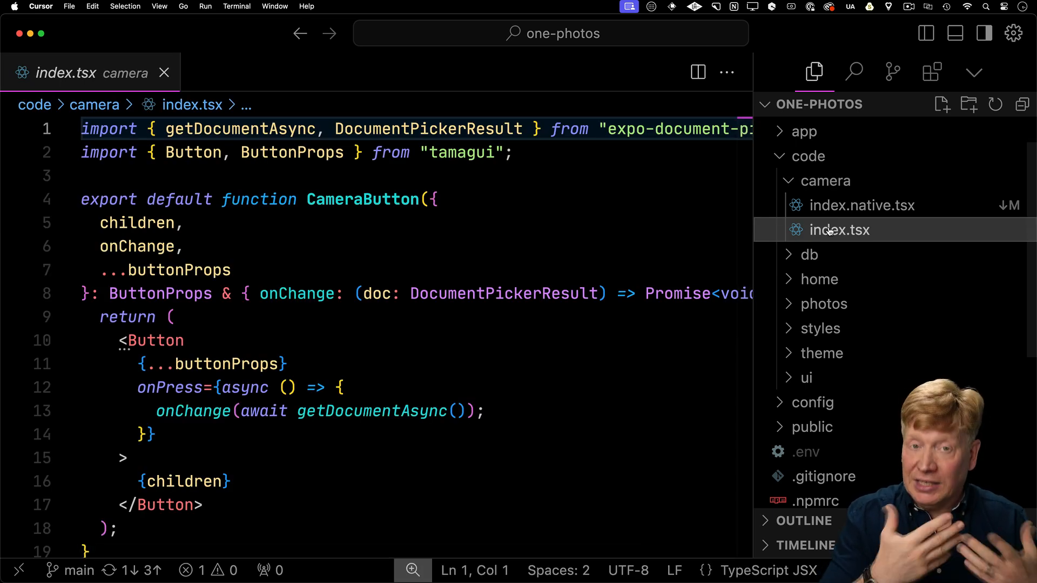
# Open camera index.native.tsx beside index.tsx in a split editor.
pyautogui.click(862, 205)
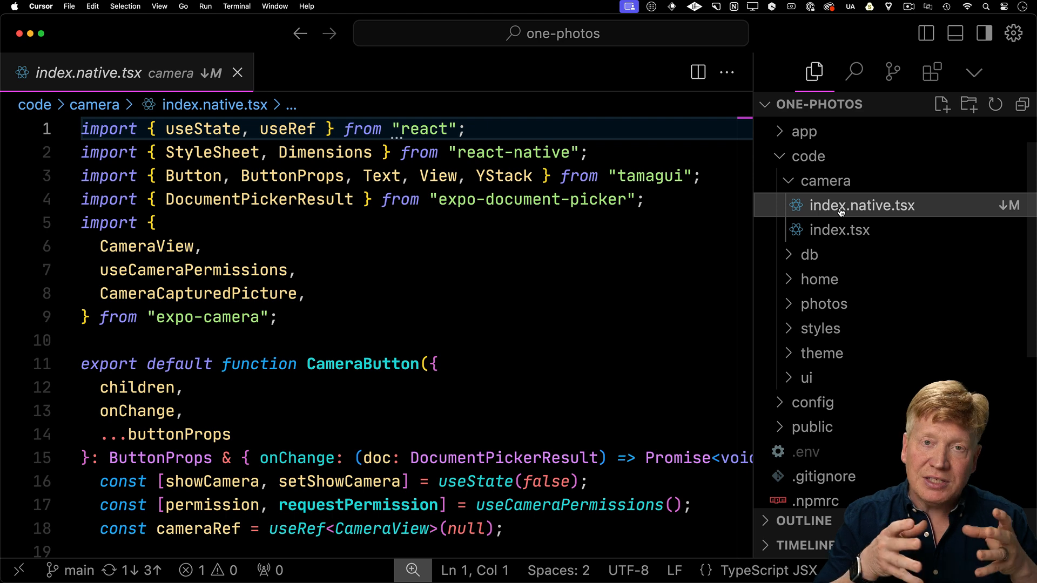
pyautogui.moveTo(834, 233)
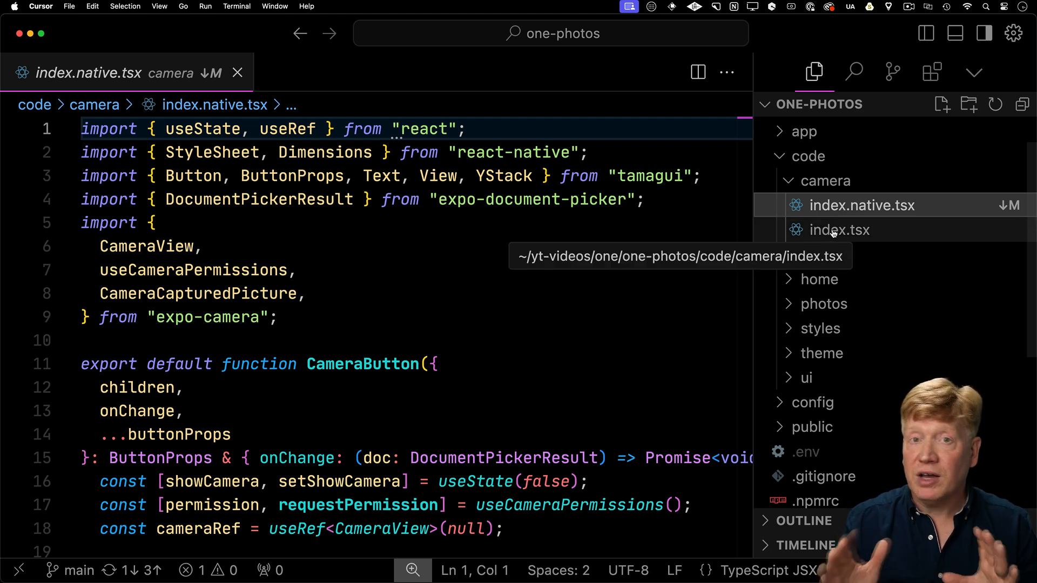
pyautogui.click(840, 229)
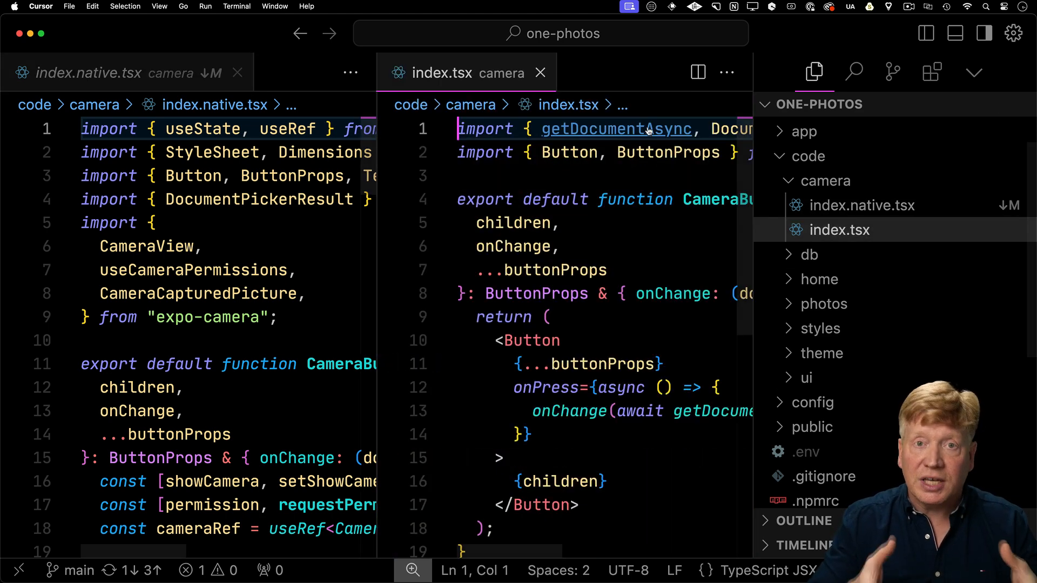